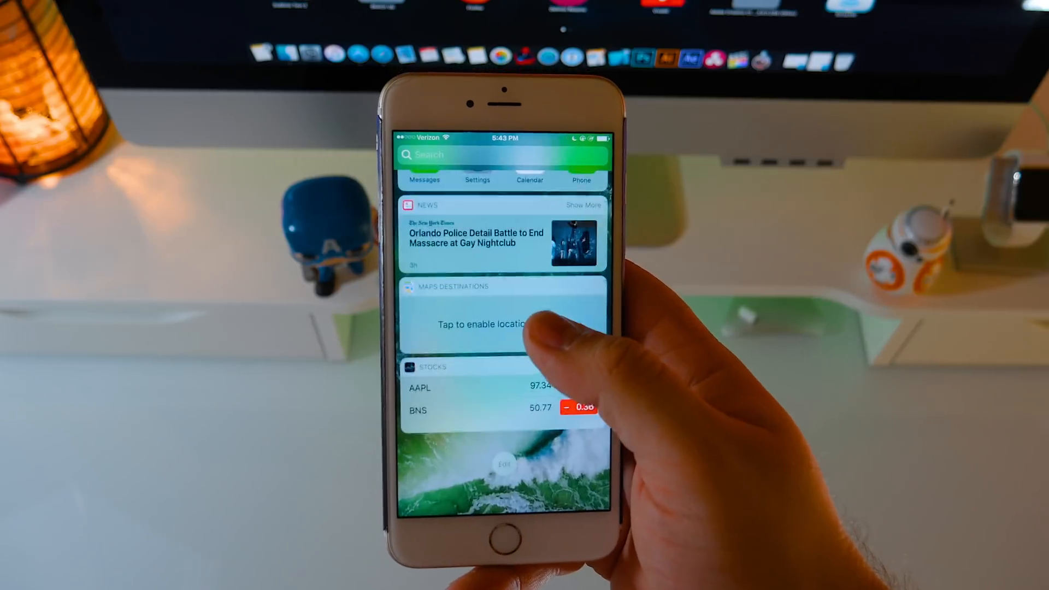
Search Apple Maps for 'Empire' and choose a matching place from the results
{"action": "scroll", "scroll_direction": "up", "scroll_amount": 3}
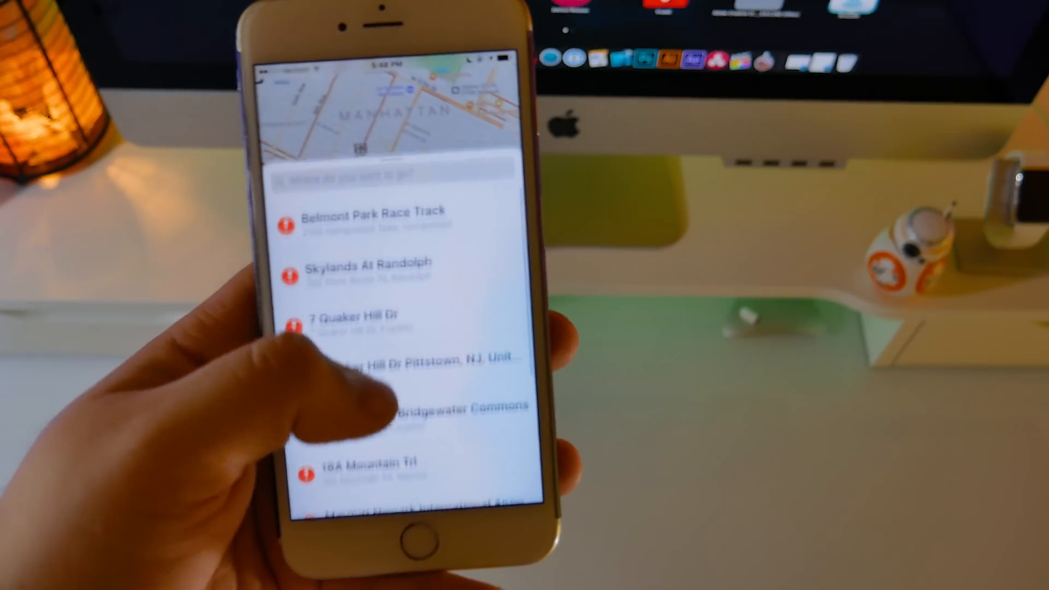
{"action": "scroll", "scroll_direction": "down", "scroll_amount": 3}
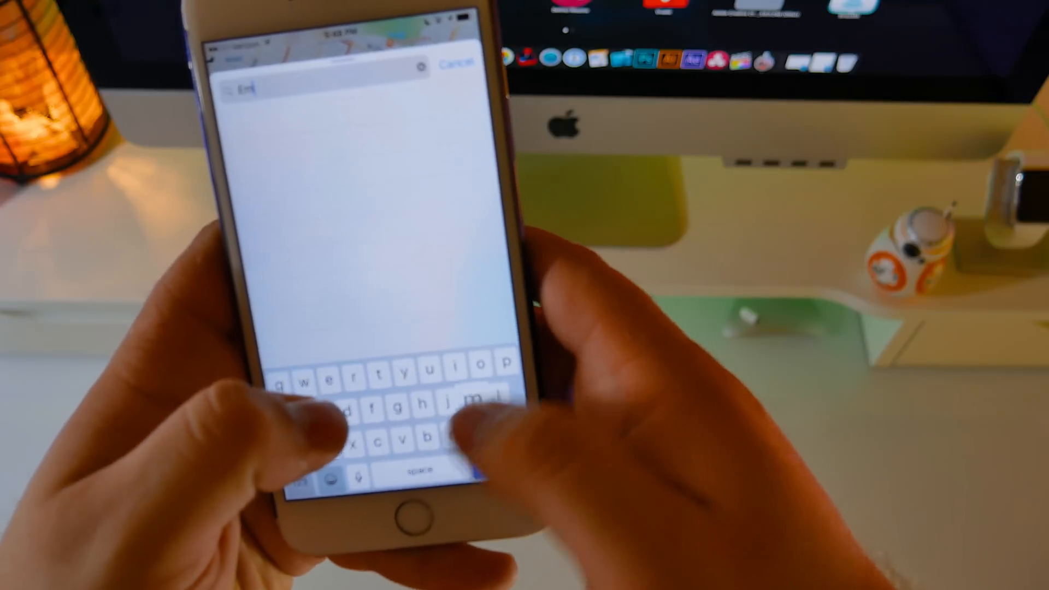
{"action": "type", "text": "Empire"}
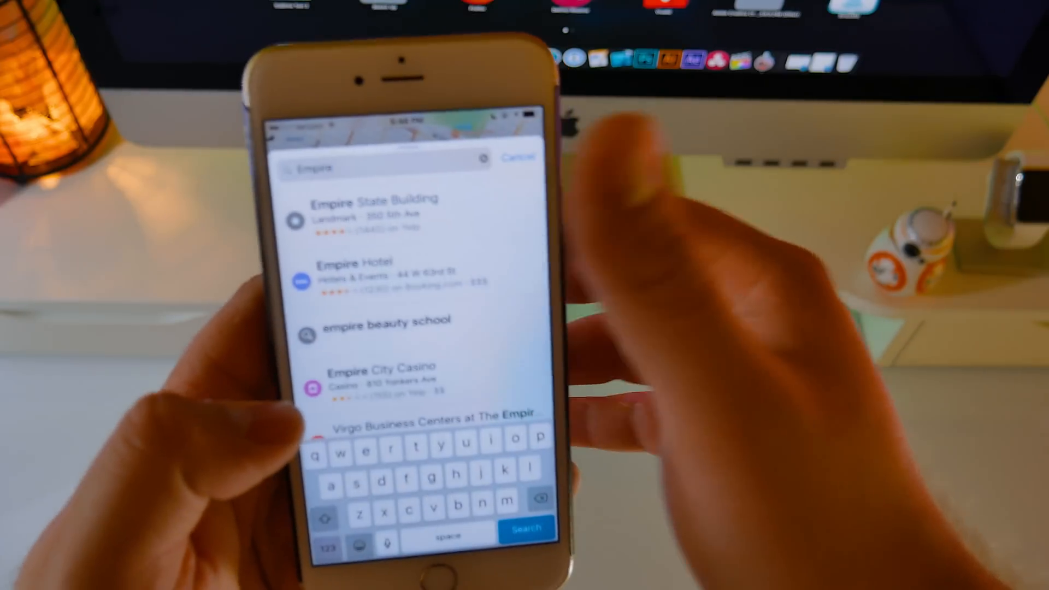
{"action": "left_click", "coordinate": [375, 211]}
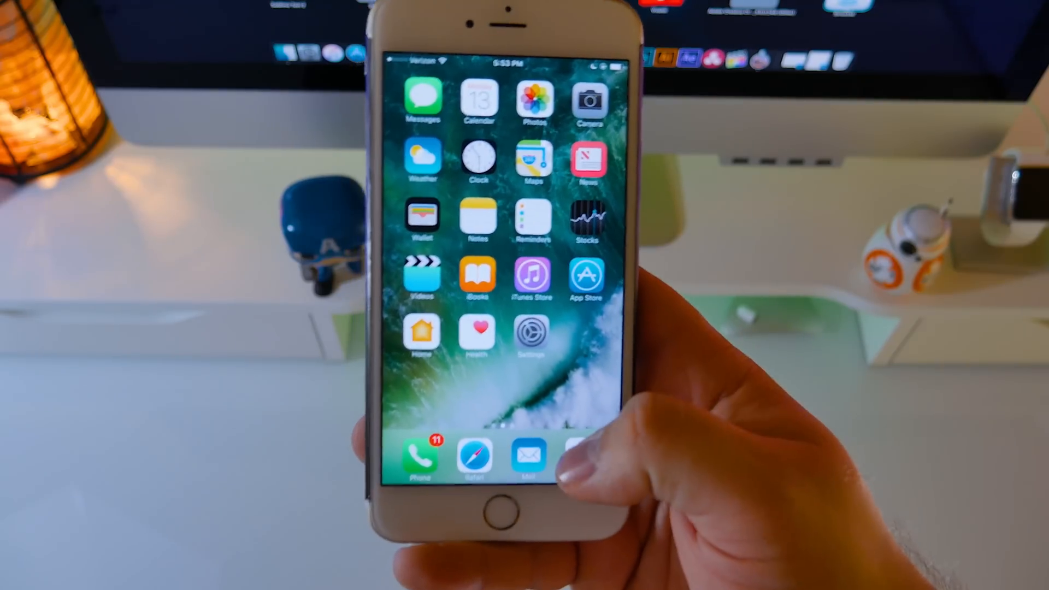
{"action": "left_click", "coordinate": [531, 274]}
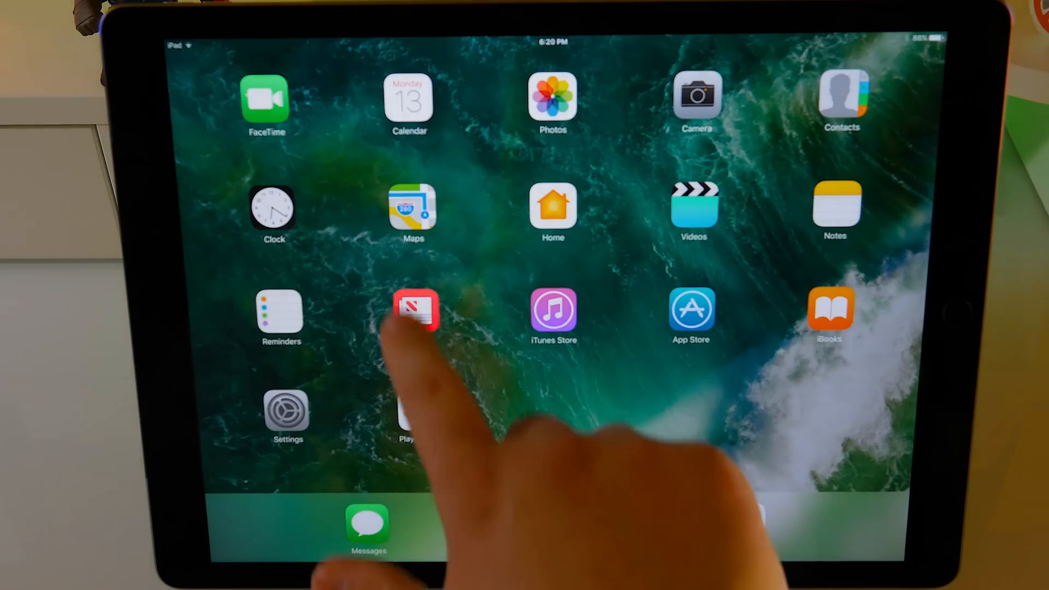
Launch News on the iPad, dismiss the welcome screen and browse the Technology feed
{"action": "left_click", "coordinate": [416, 308]}
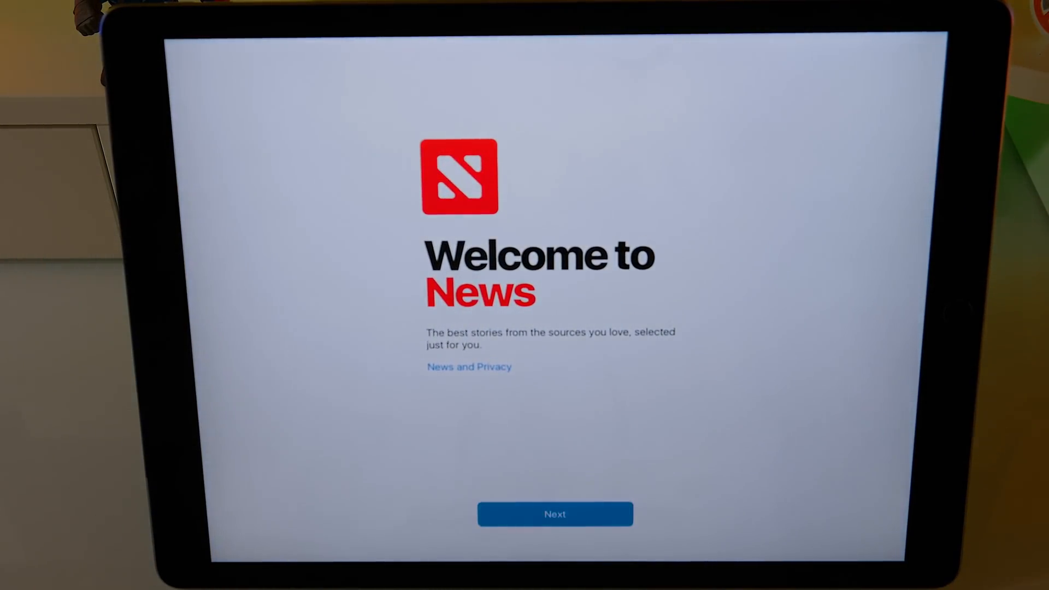
{"action": "left_click", "coordinate": [556, 514]}
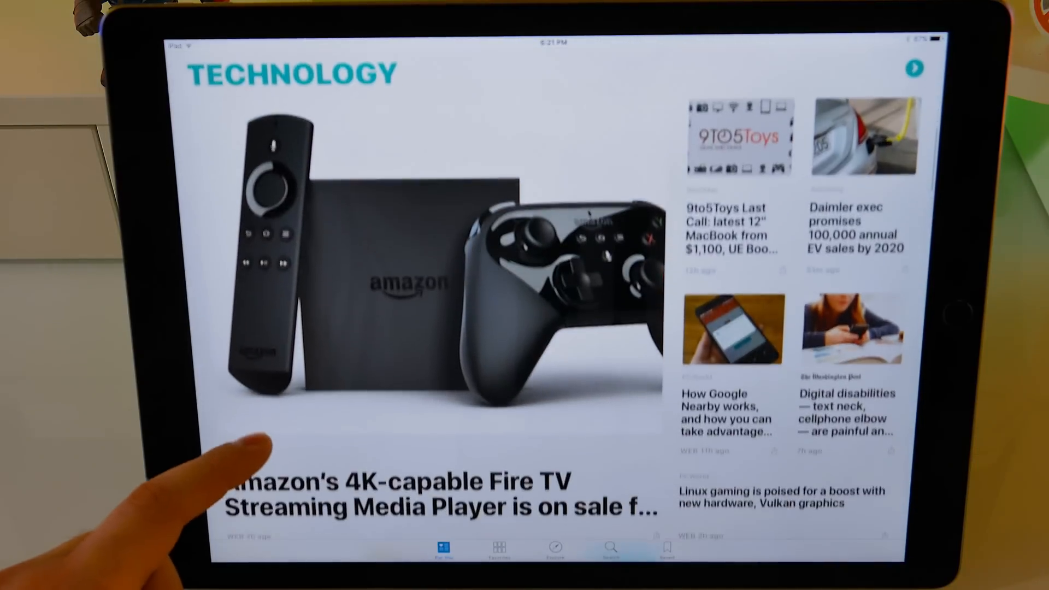
{"action": "scroll", "scroll_direction": "up", "scroll_amount": 3}
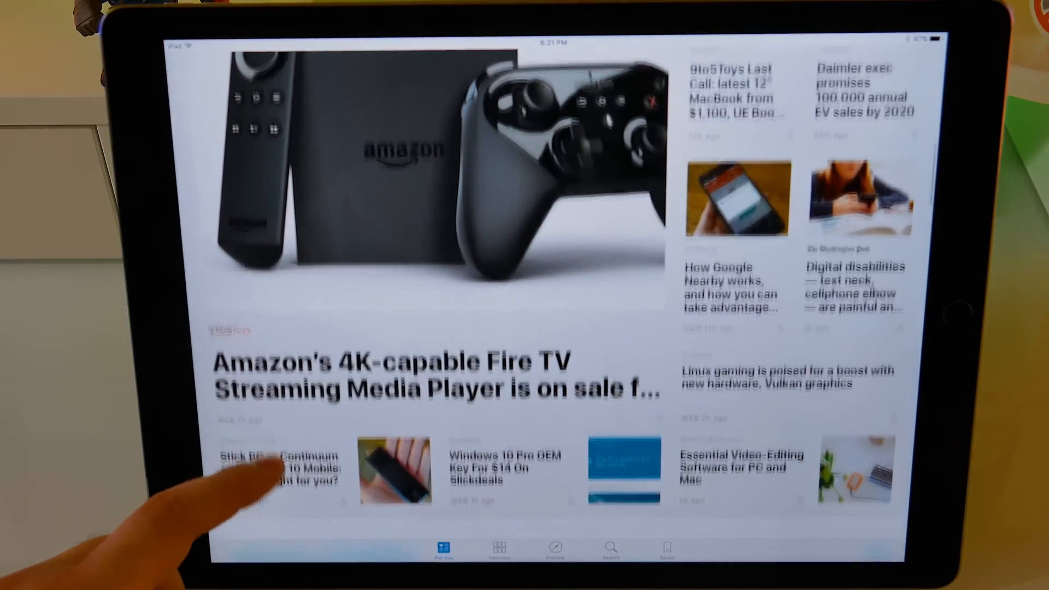
{"action": "scroll", "scroll_direction": "down", "scroll_amount": 3}
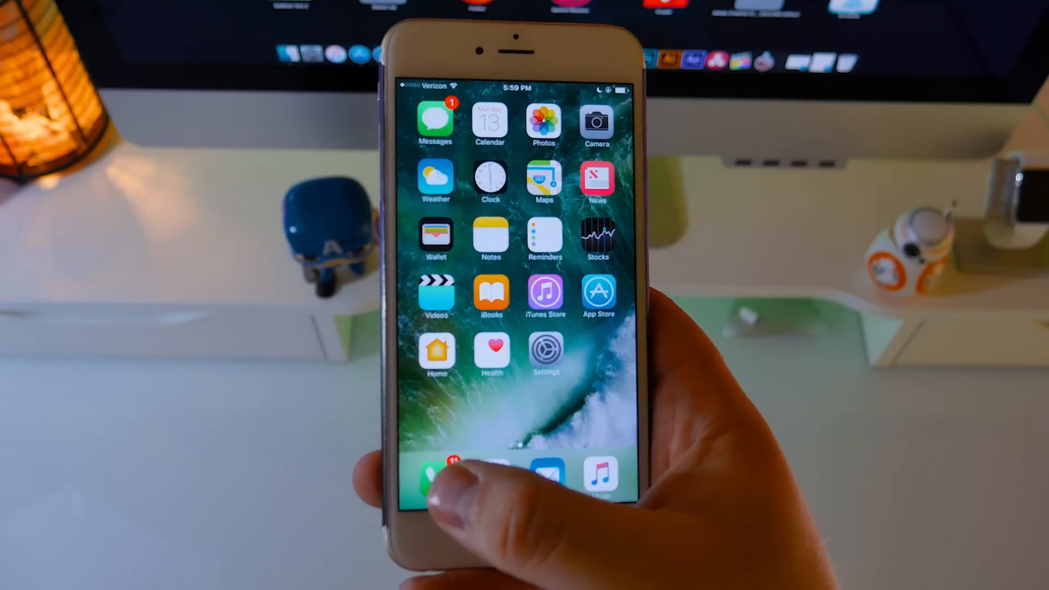
{"action": "left_click", "coordinate": [436, 474]}
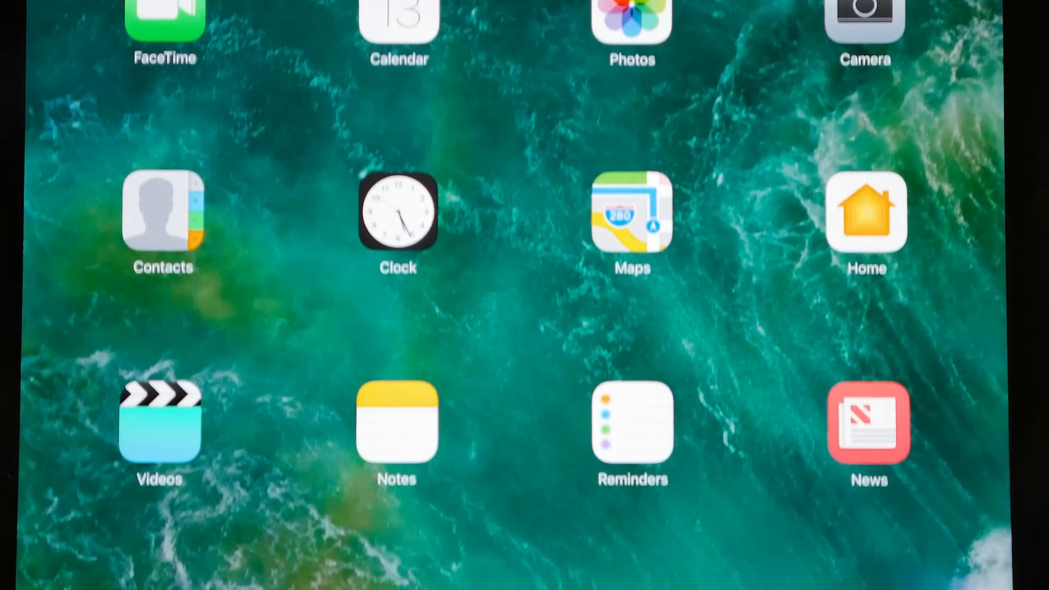
{"action": "scroll", "scroll_direction": "down", "scroll_amount": 3}
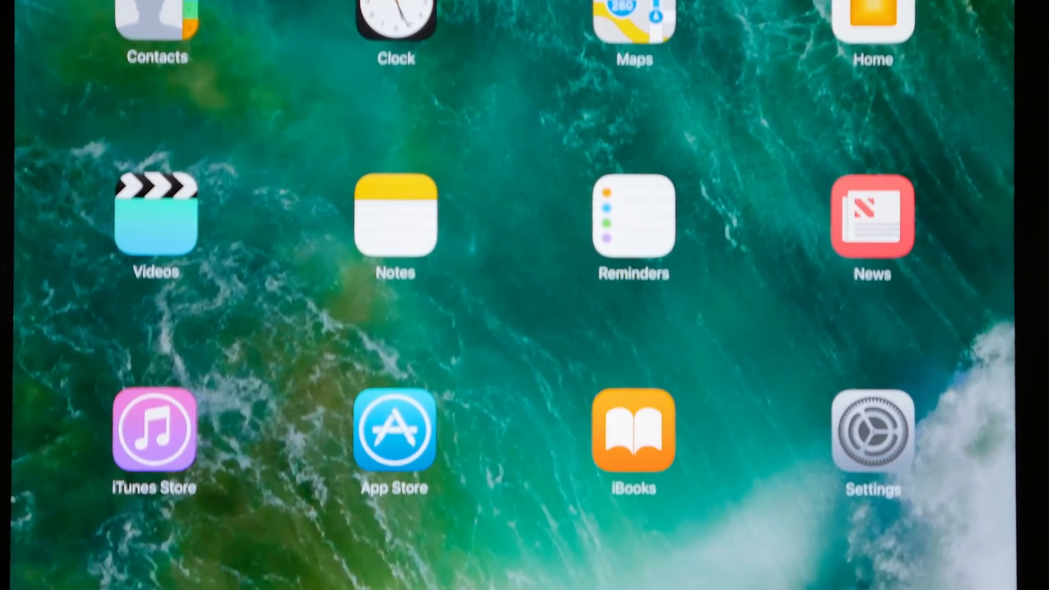
{"action": "scroll", "scroll_direction": "down", "scroll_amount": 3}
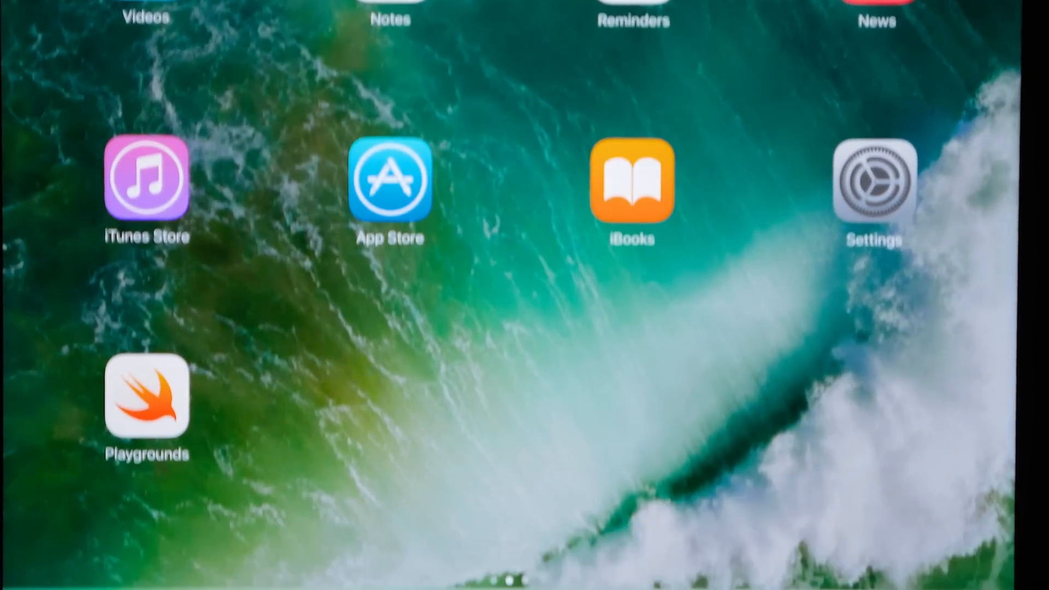
{"action": "scroll", "scroll_direction": "down", "scroll_amount": 3}
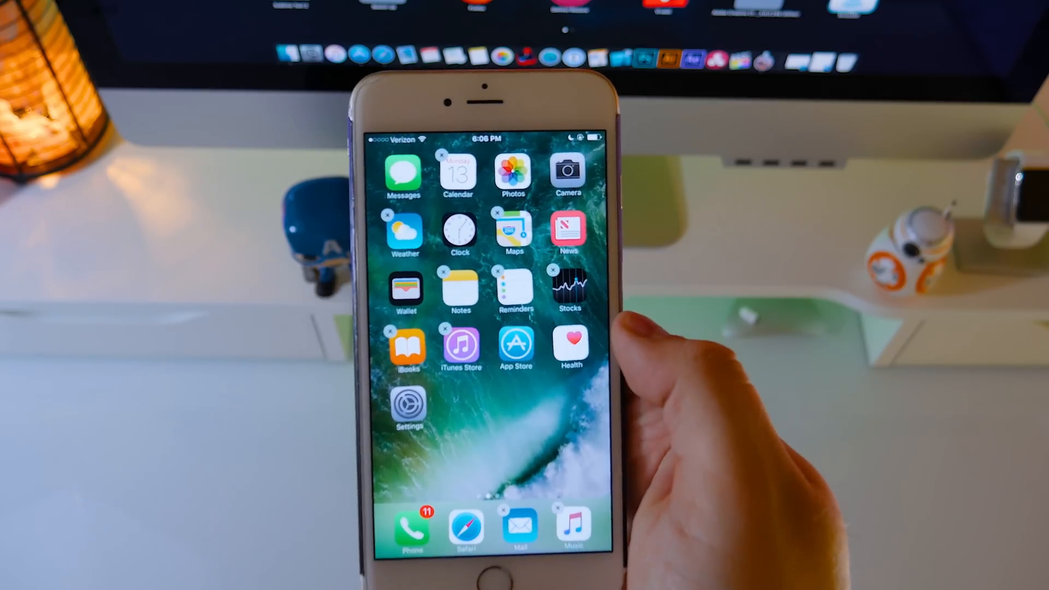
Remove Stocks and another built-in app from the iPhone home screen
{"action": "left_click", "coordinate": [552, 270]}
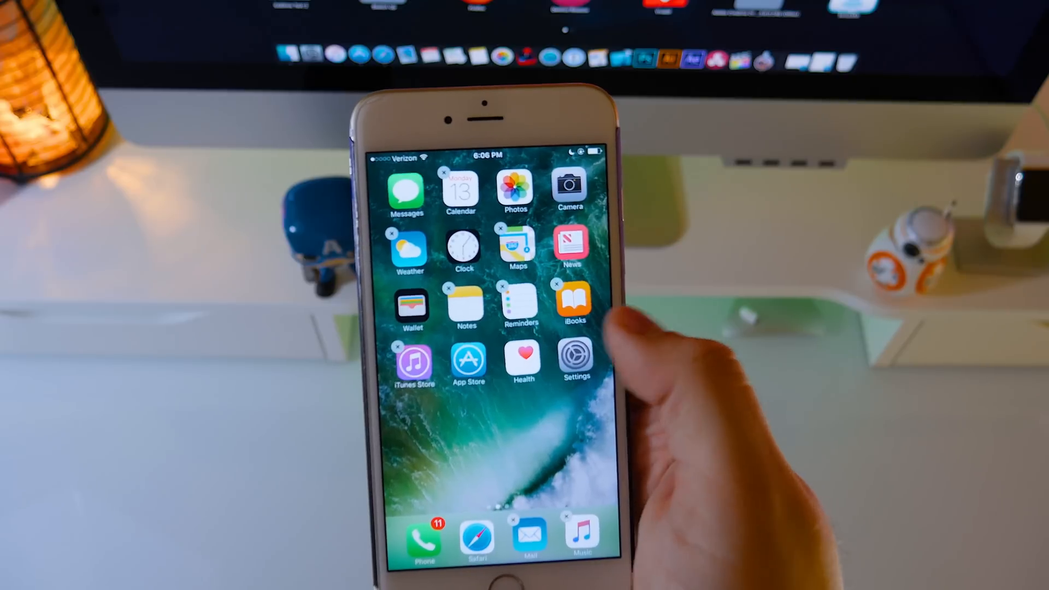
{"action": "left_click", "coordinate": [396, 348]}
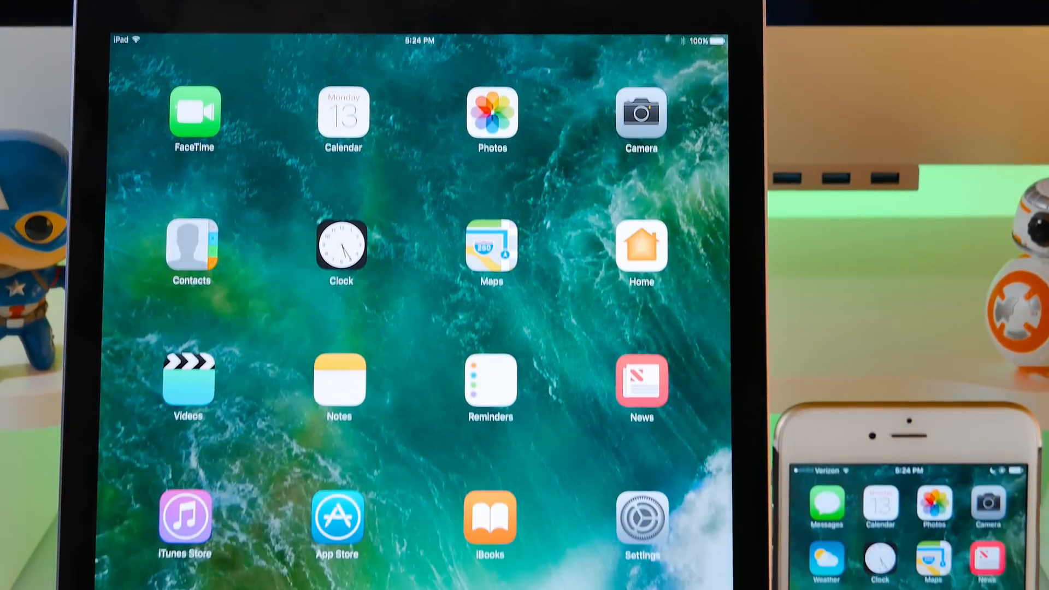
{"action": "scroll", "scroll_direction": "down", "scroll_amount": 3}
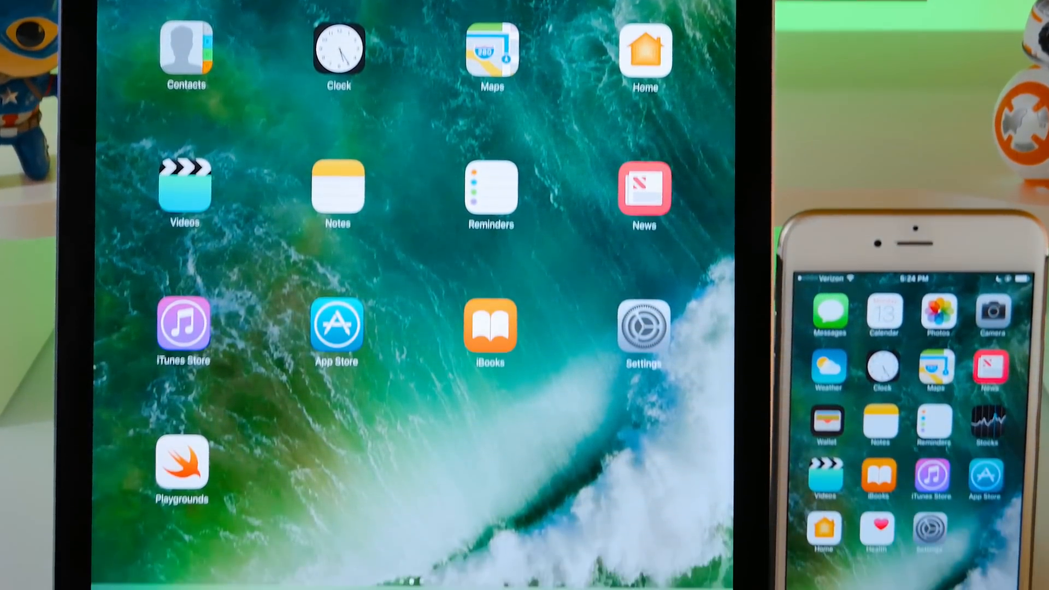